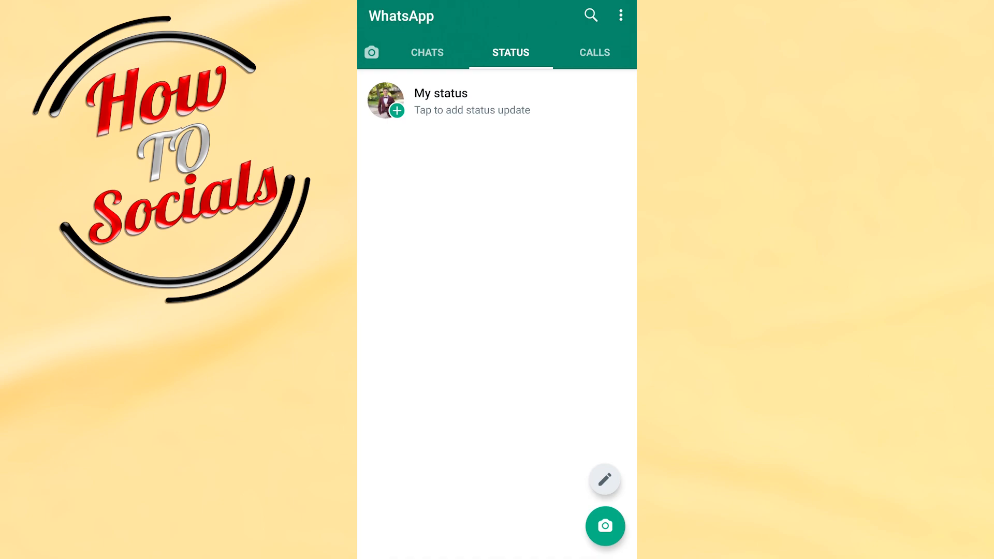
# - Open WhatsApp Settings from the three-dot menu on the Status screen
pyautogui.click(620, 15)
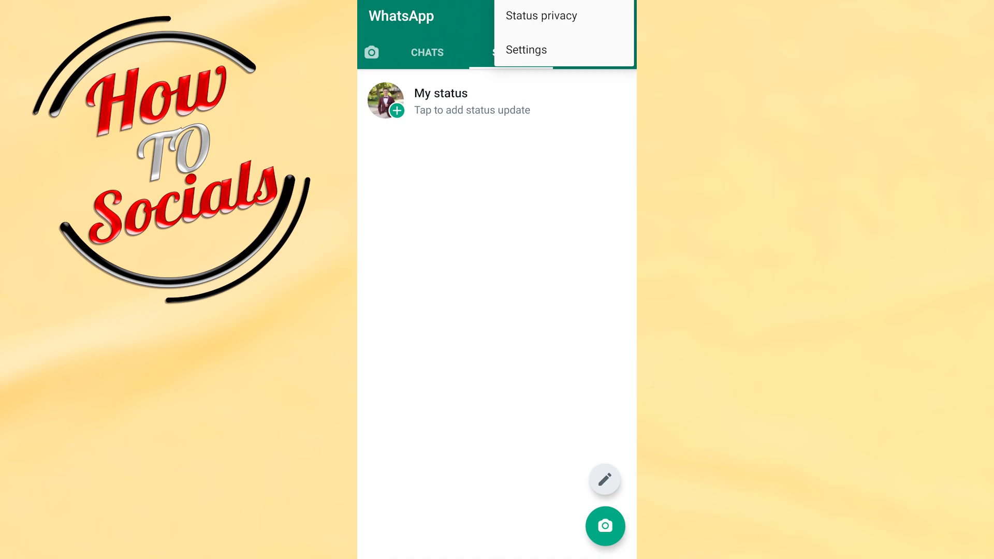
pyautogui.click(526, 50)
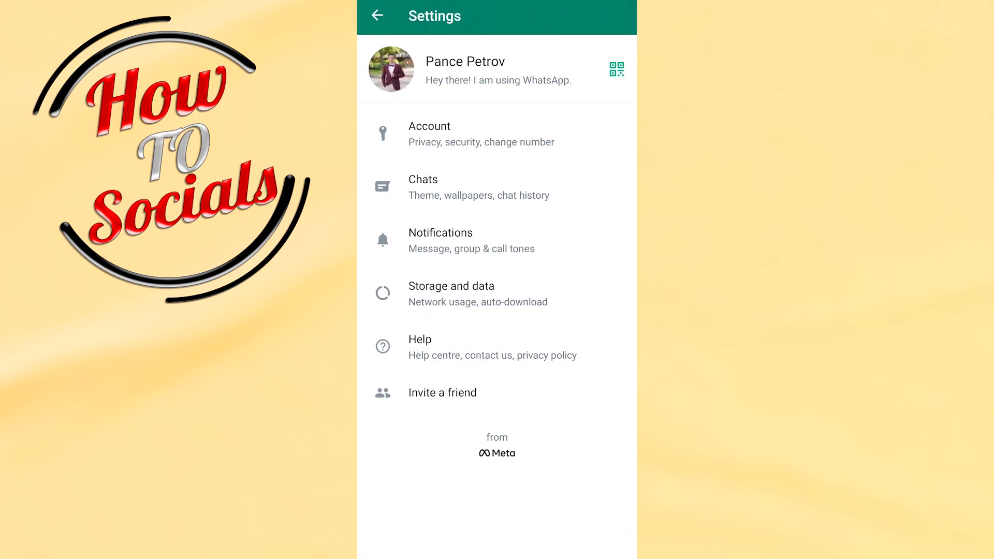
# - Go to Account, then Privacy
pyautogui.click(430, 133)
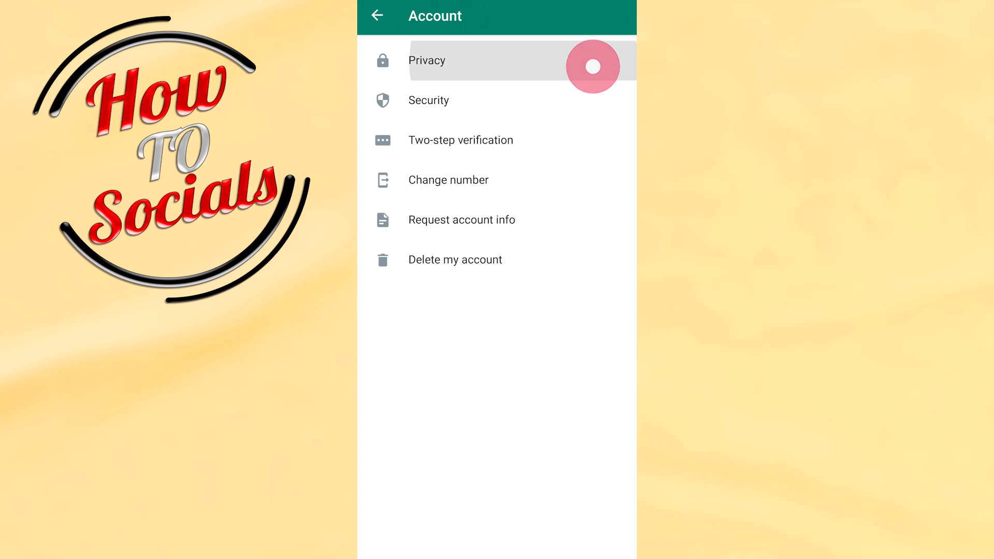
pyautogui.click(426, 60)
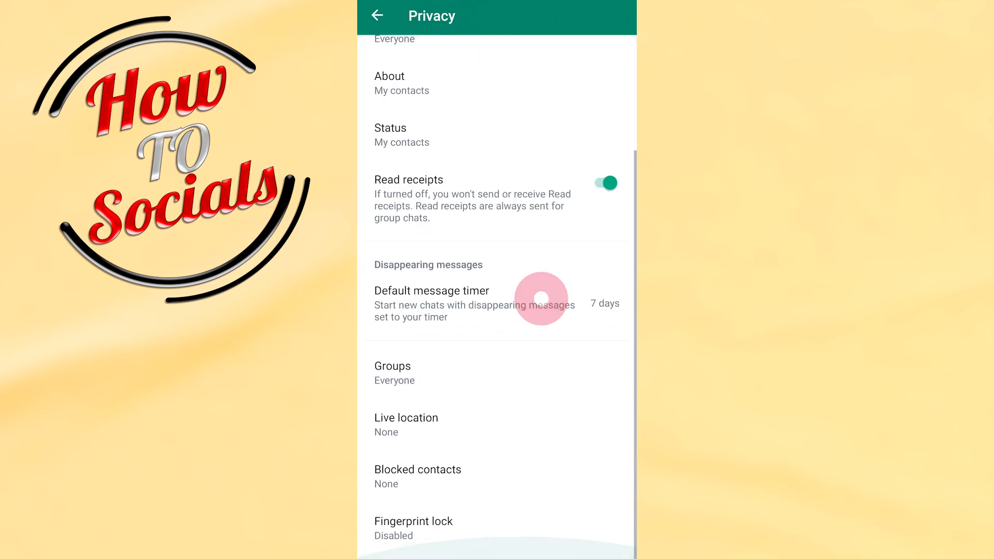
# - Scroll the Privacy page down to Fingerprint lock and open it
pyautogui.click(542, 302)
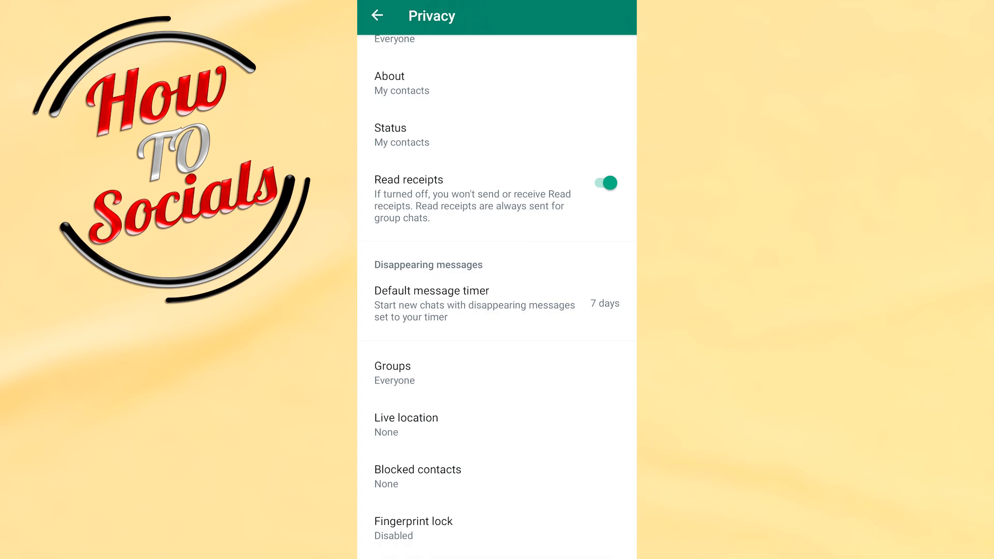
pyautogui.click(413, 522)
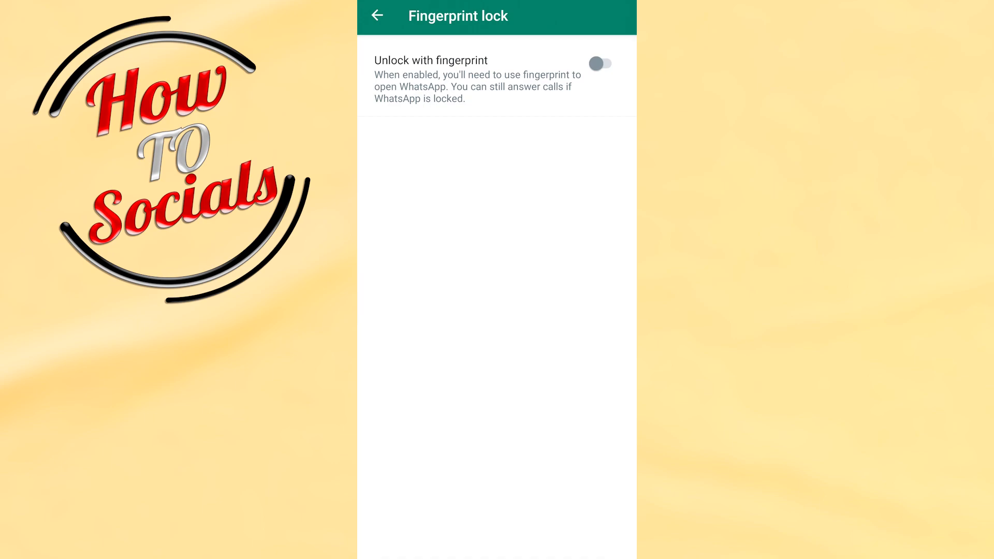
# - Switch on Unlock with fingerprint and set auto-lock to After 1 minute
pyautogui.click(600, 64)
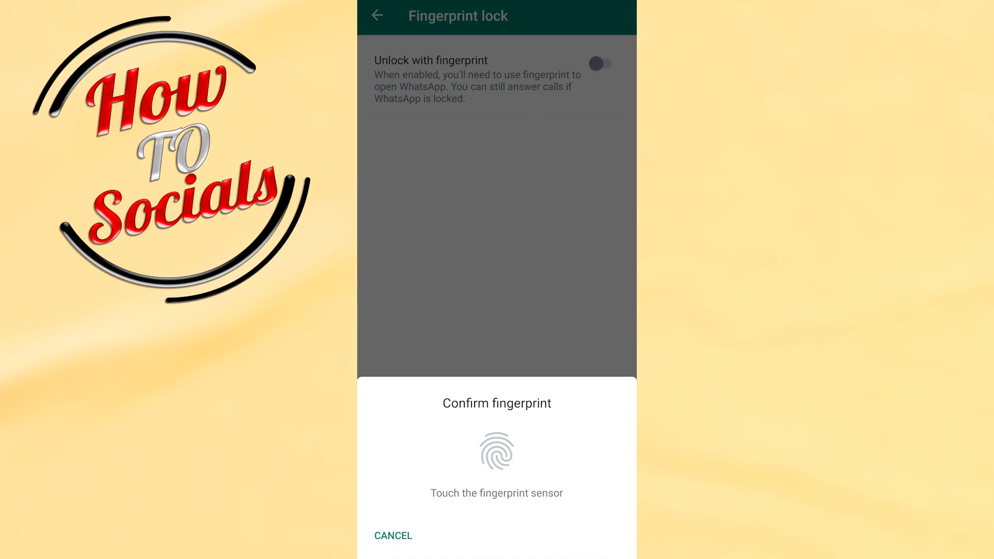
pyautogui.click(496, 451)
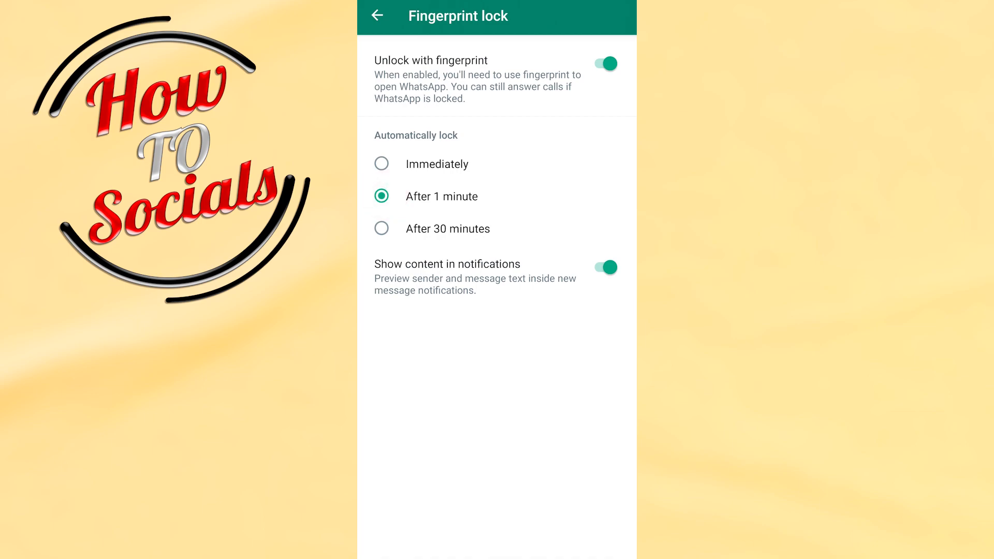
# - Back out of Fingerprint lock to the Privacy page
pyautogui.click(379, 16)
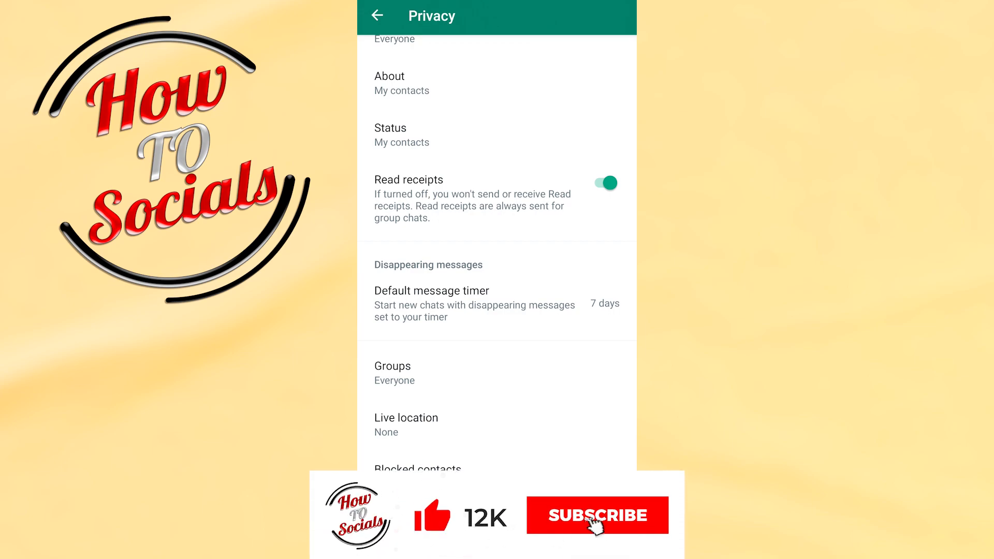
pyautogui.click(597, 530)
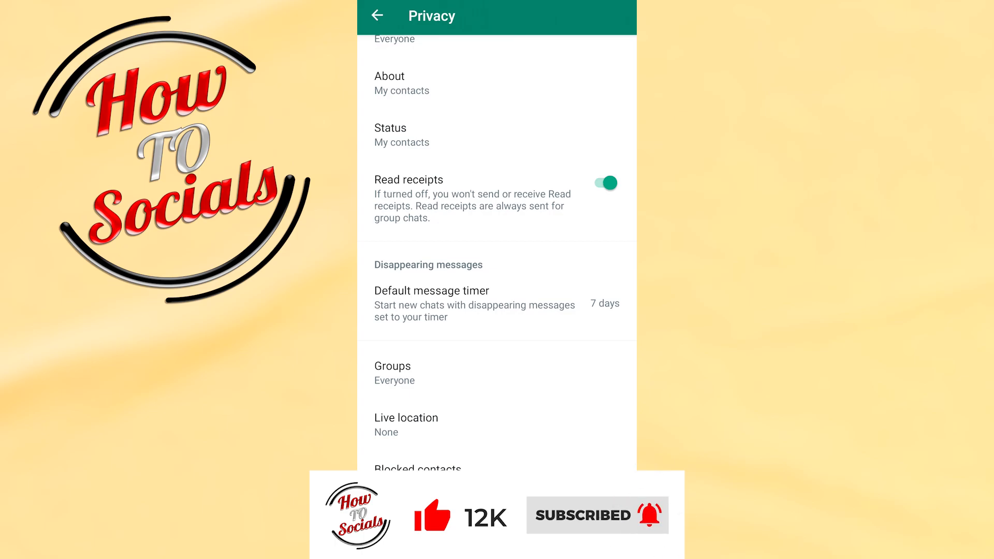